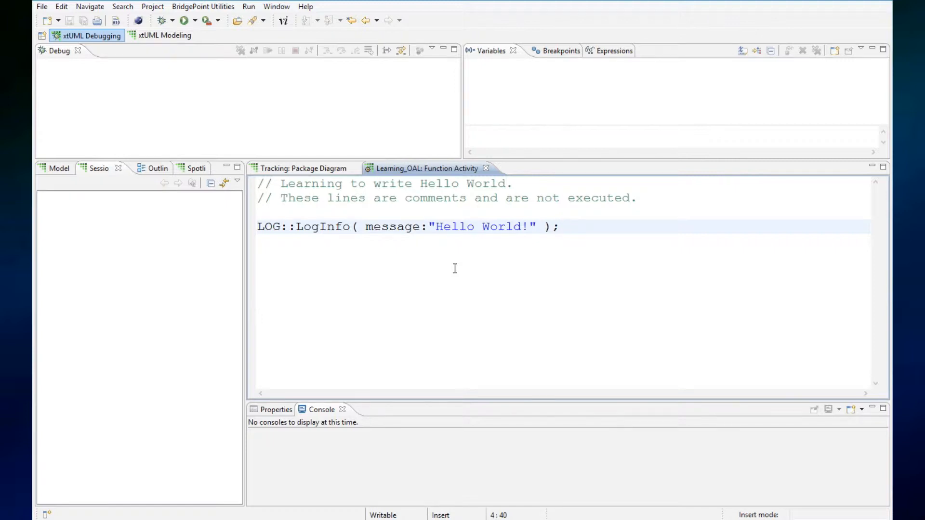
# - Write the comment '// The four types are: integer, string, real and boolean.' below LogInfo
pyautogui.write('//')
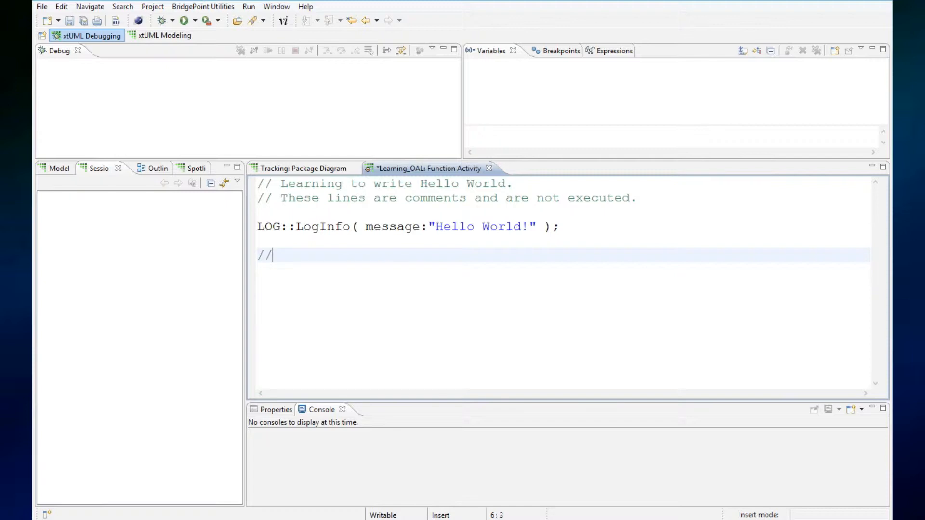
pyautogui.write('The four')
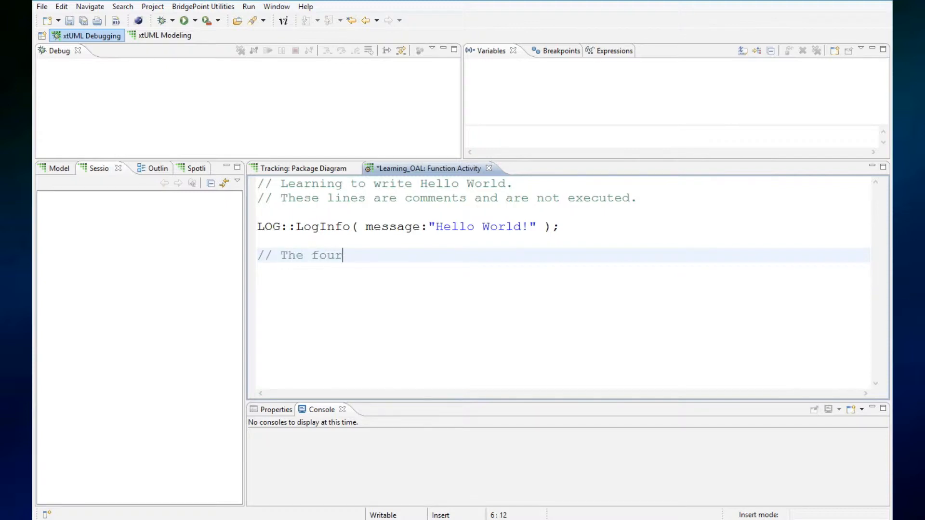
pyautogui.write('types are')
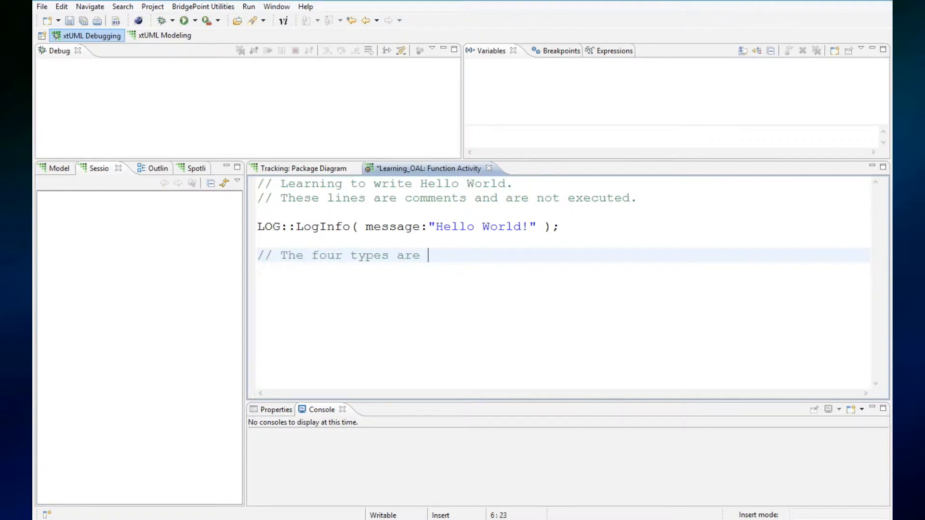
pyautogui.write(':  integer')
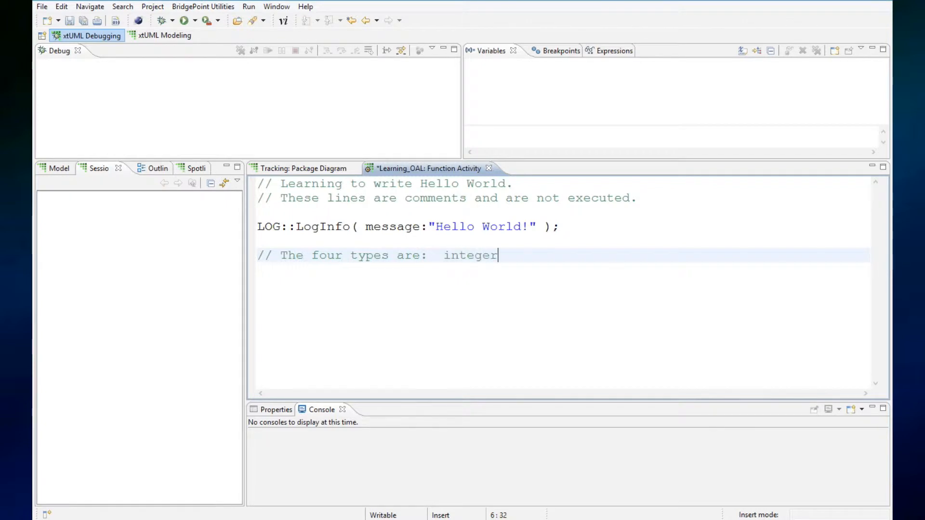
pyautogui.write(', string, re')
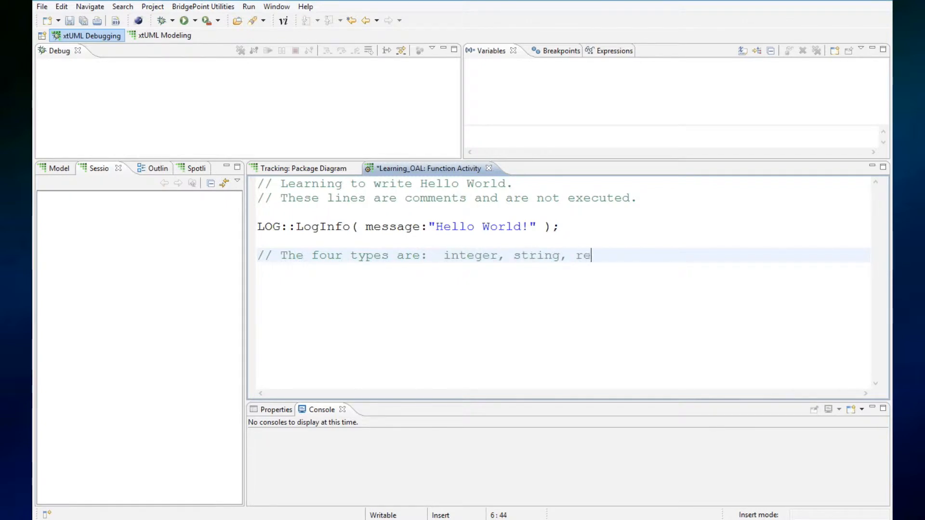
pyautogui.write('al and bool')
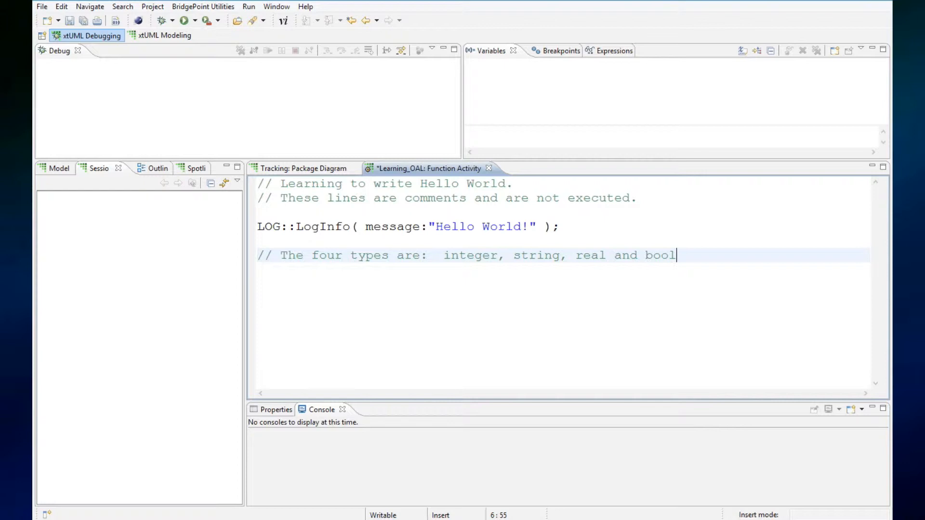
pyautogui.write('ean.')
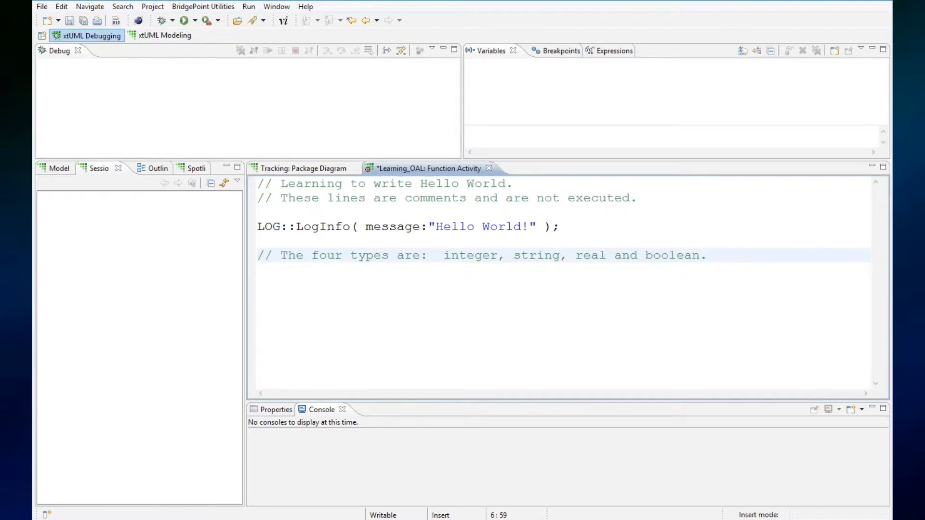
pyautogui.click(705, 255)
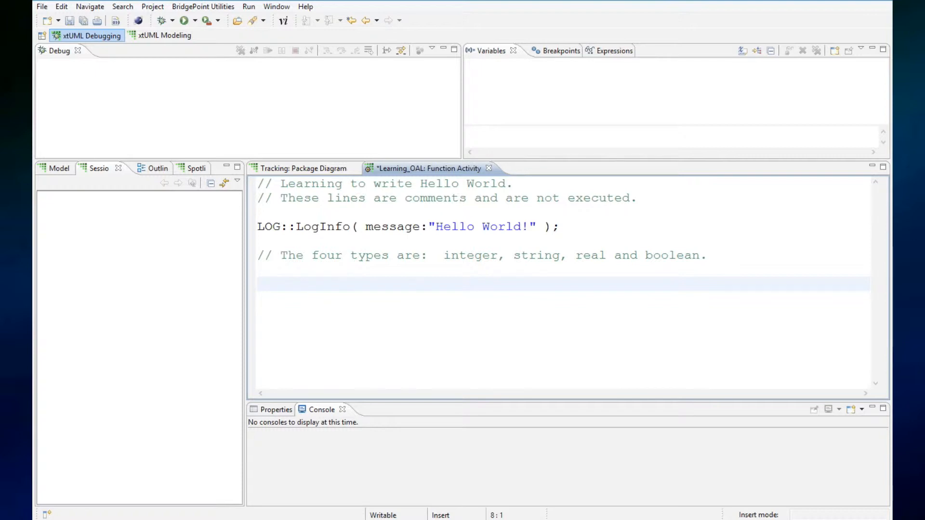
# - Write s1 = "Hello"; and s2 = "World"; on consecutive lines
pyautogui.write('s1 =')
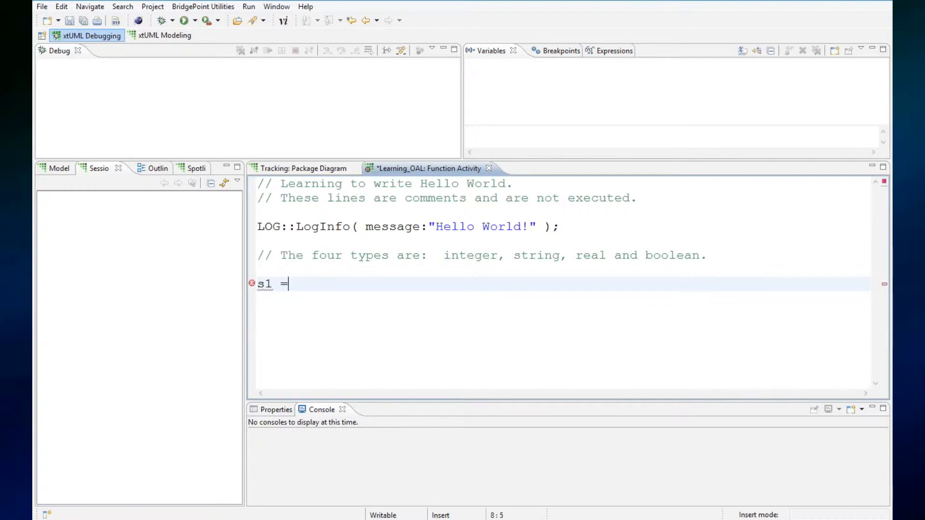
pyautogui.write('"')
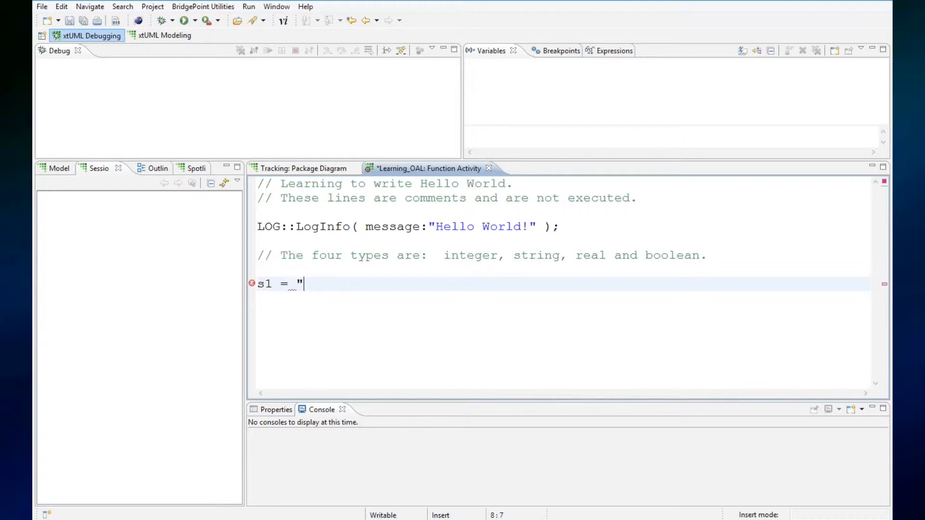
pyautogui.write('Hello";')
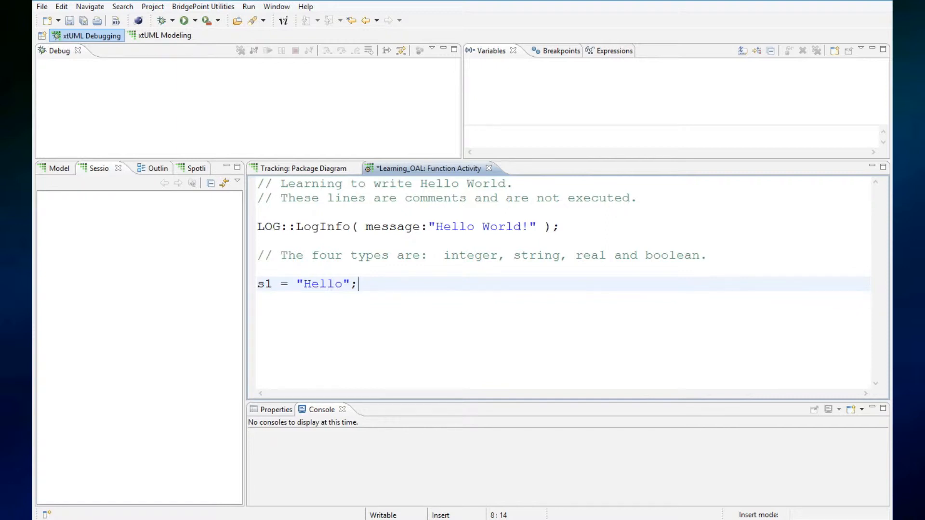
pyautogui.press('Return')
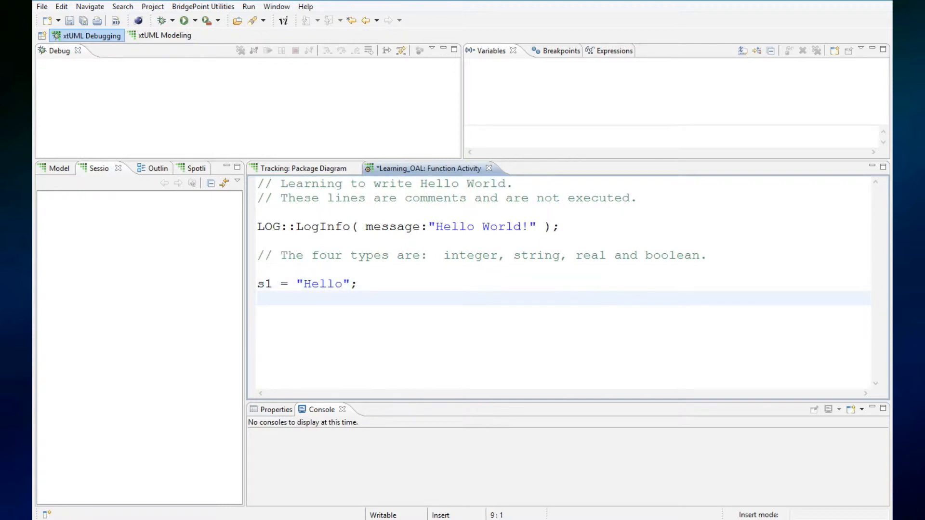
pyautogui.write('s2 =')
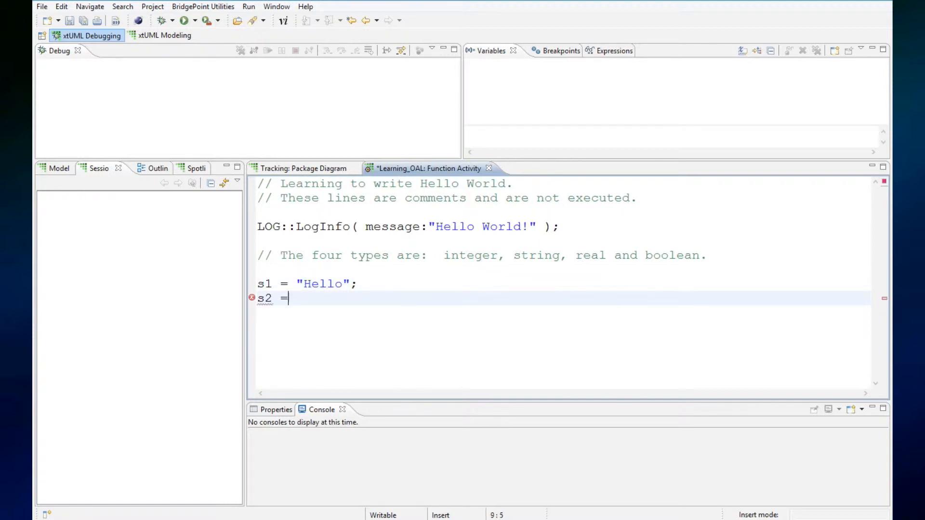
pyautogui.write('"Worl')
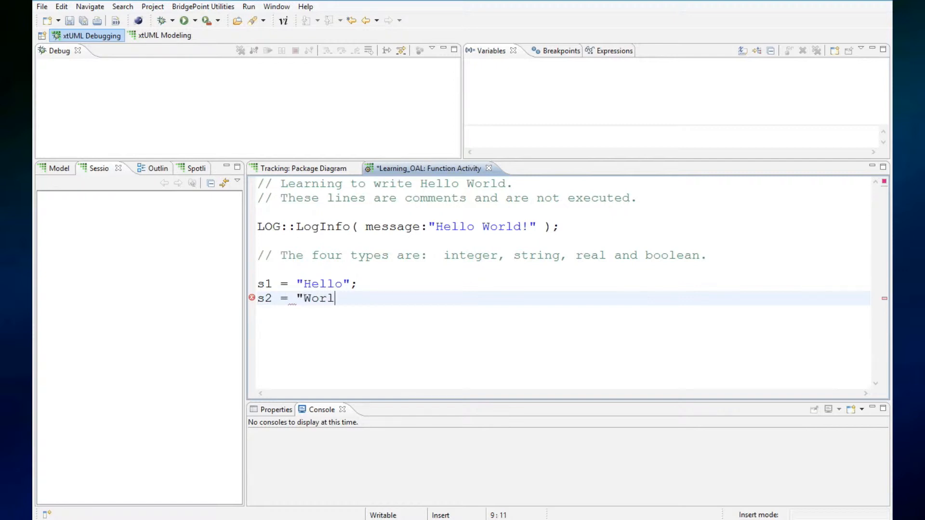
pyautogui.write('d"')
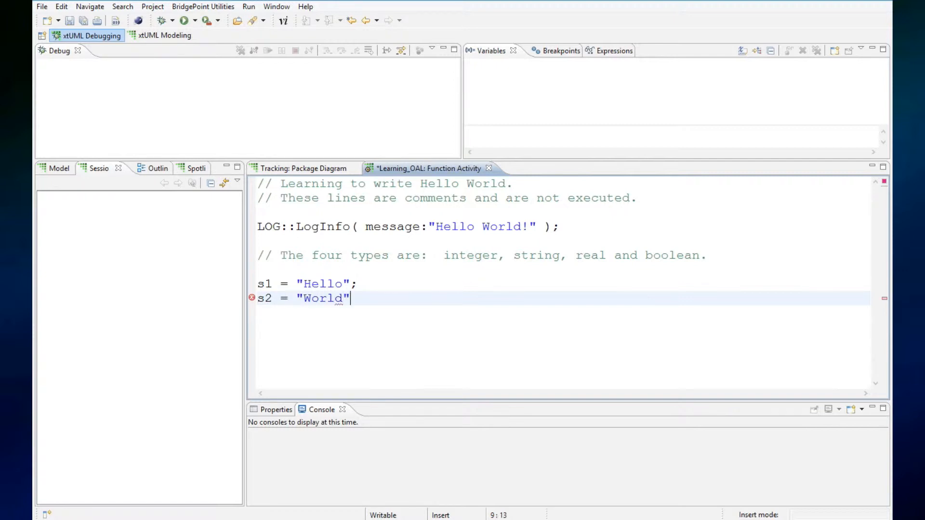
pyautogui.write(';')
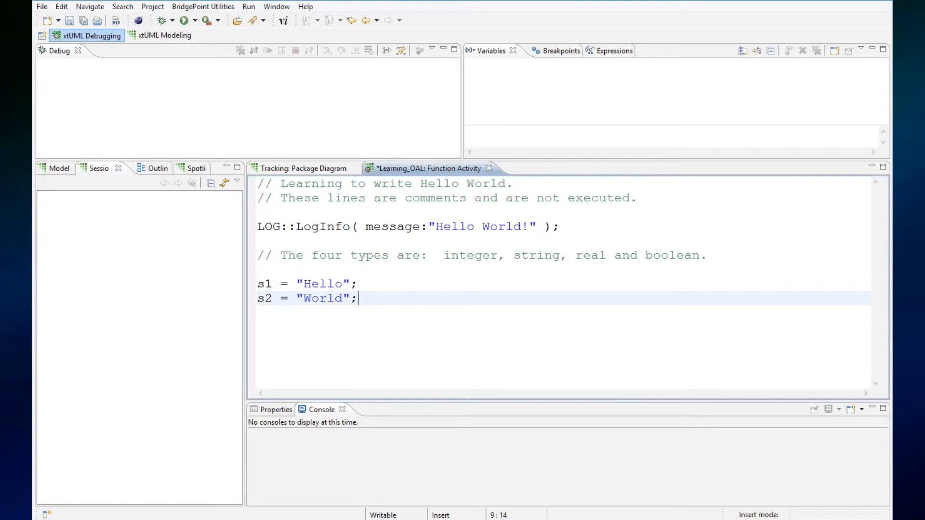
pyautogui.moveTo(351, 284)
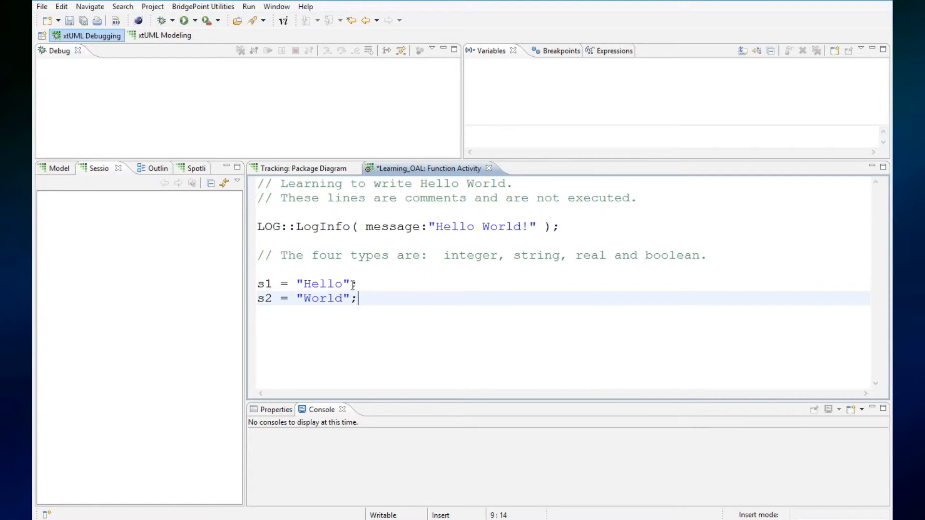
pyautogui.click(347, 283)
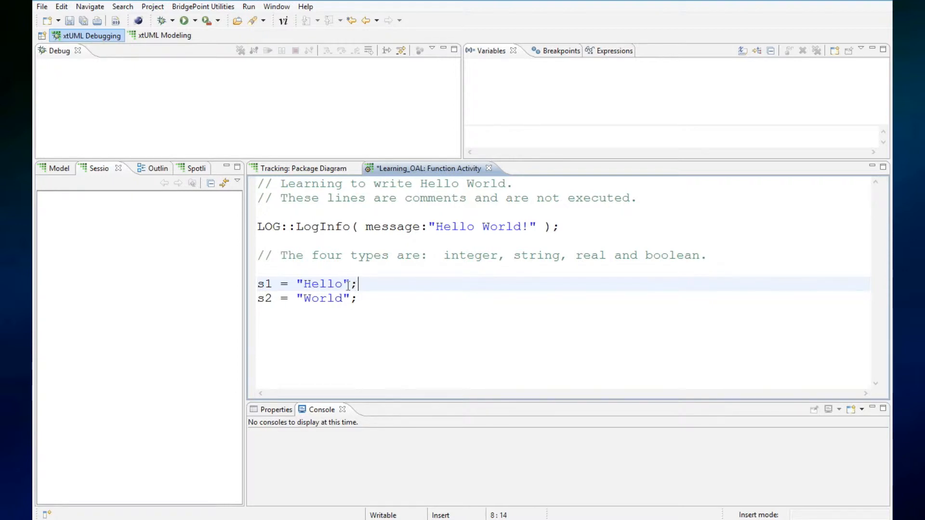
pyautogui.press('Left')
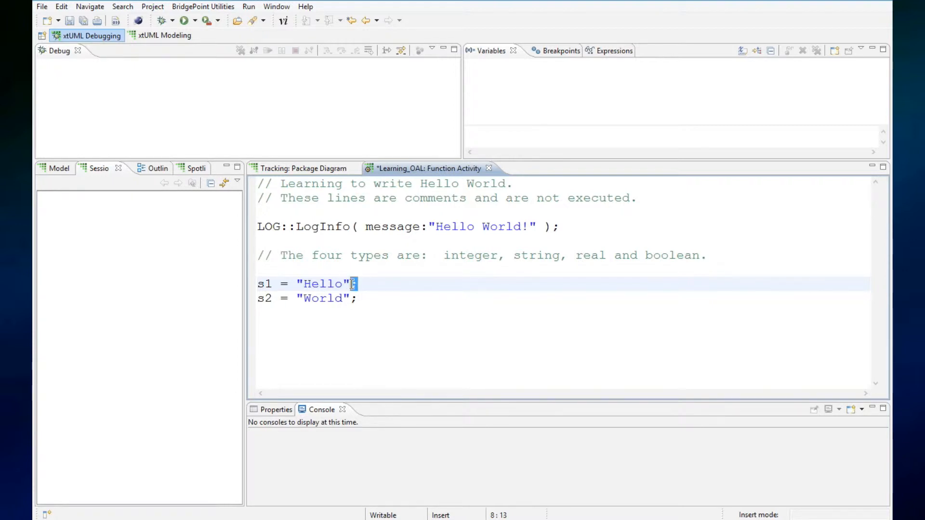
pyautogui.click(402, 297)
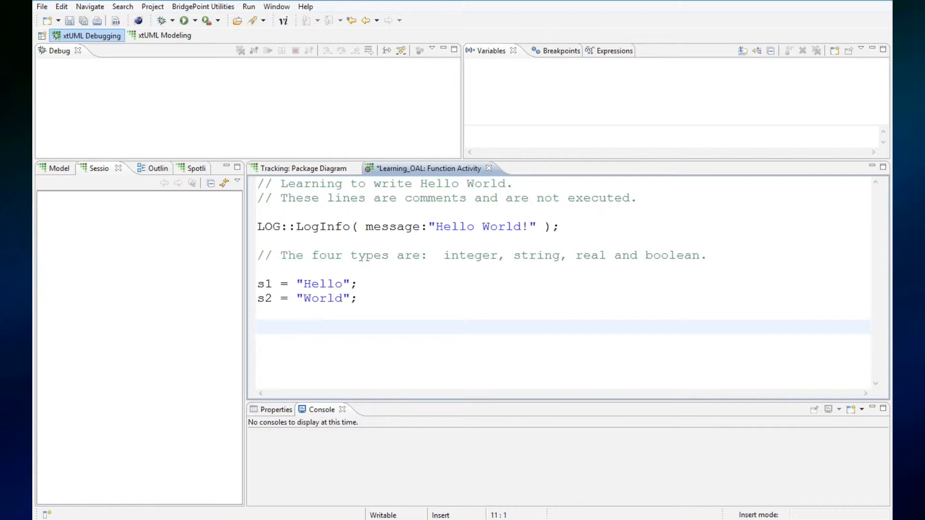
# - Write the integer assignments i = 5; and n = 10; on separate lines
pyautogui.write('i =')
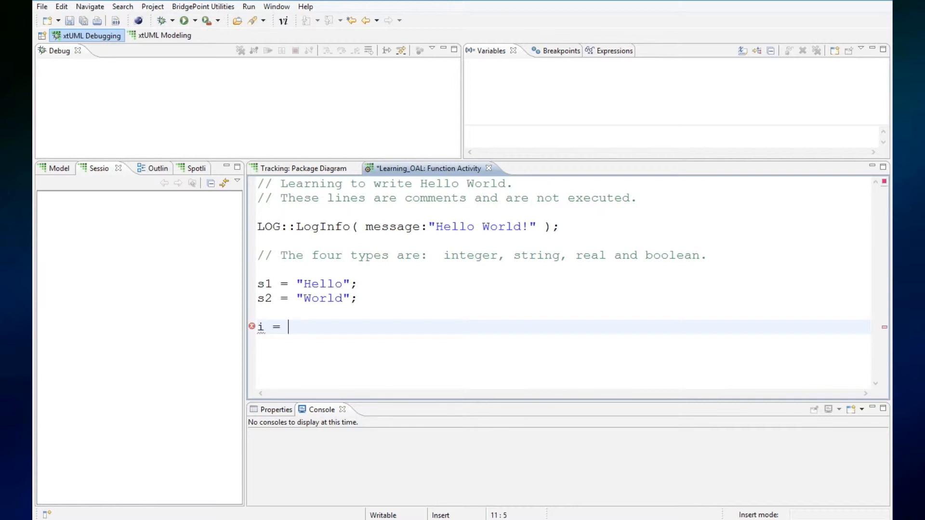
pyautogui.write('5;')
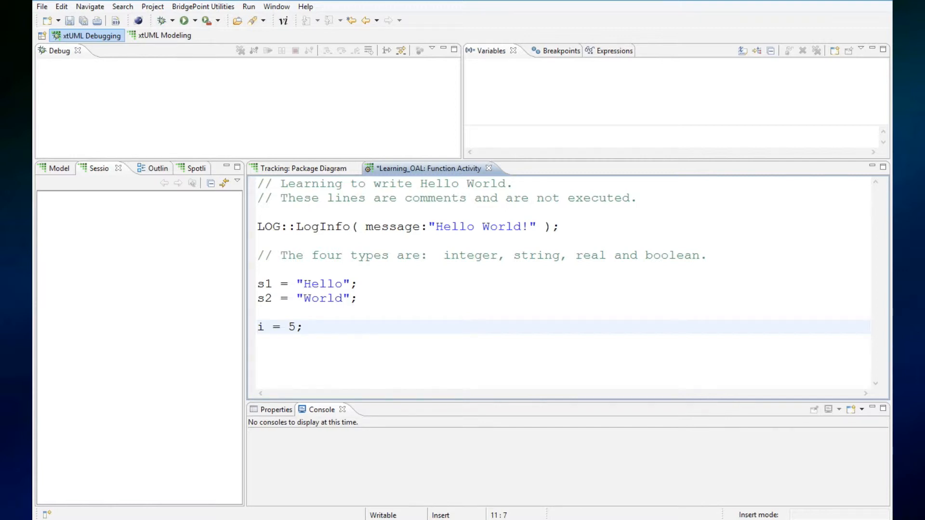
pyautogui.press('Return')
pyautogui.write('n')
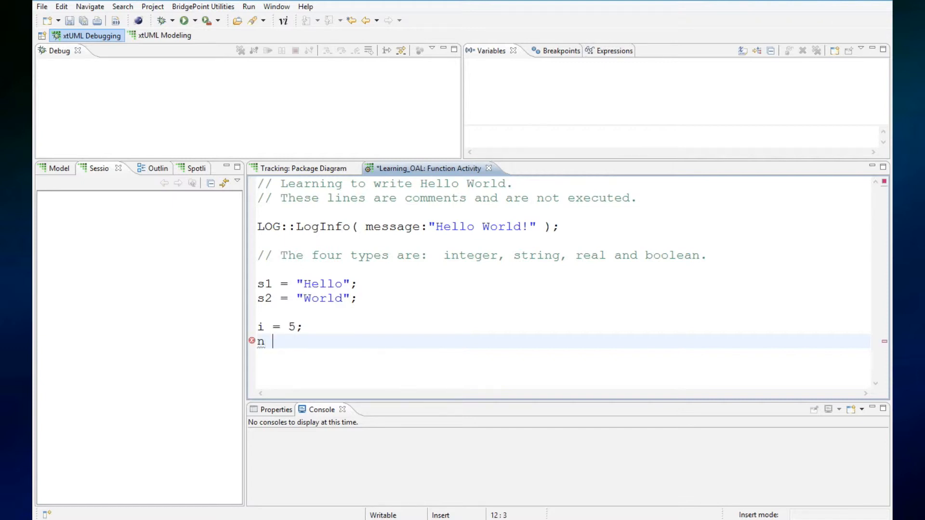
pyautogui.write('= 10;')
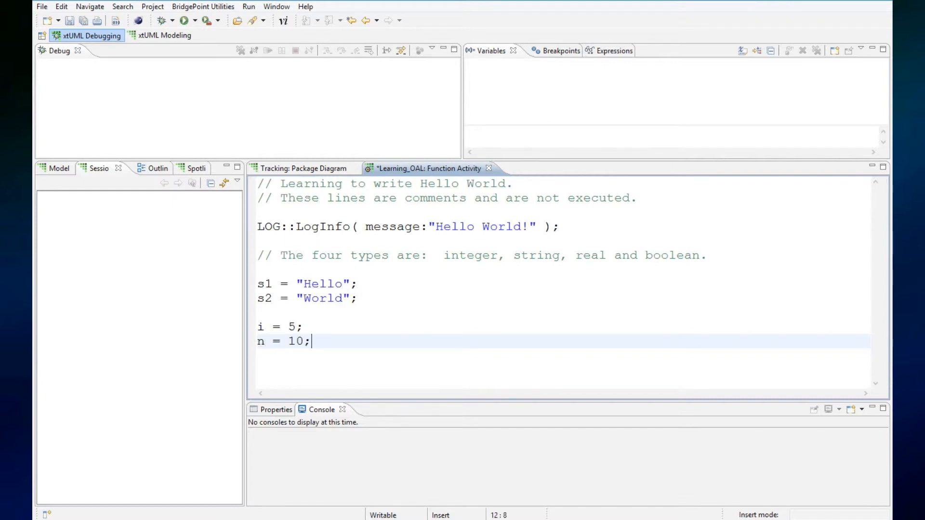
pyautogui.press('Return')
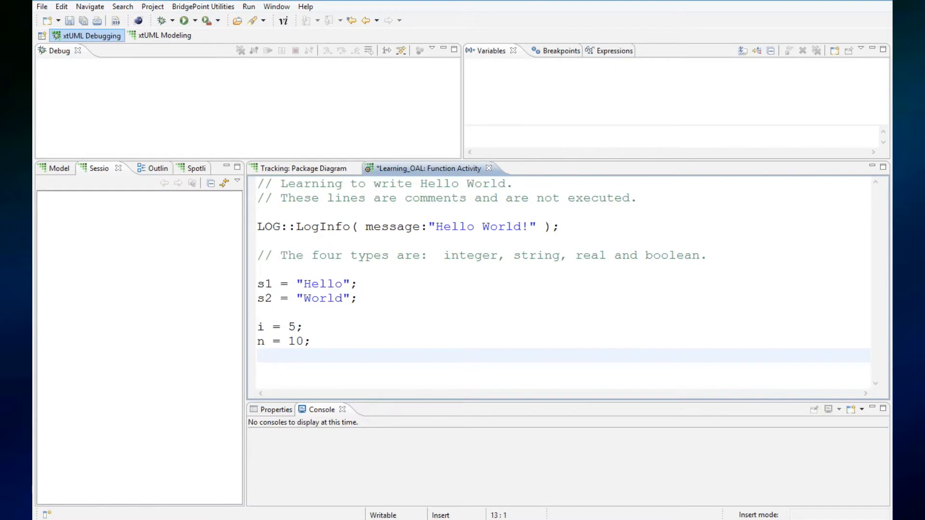
# - After a blank line, write the real assignment pi = 3.14;
pyautogui.press('Return')
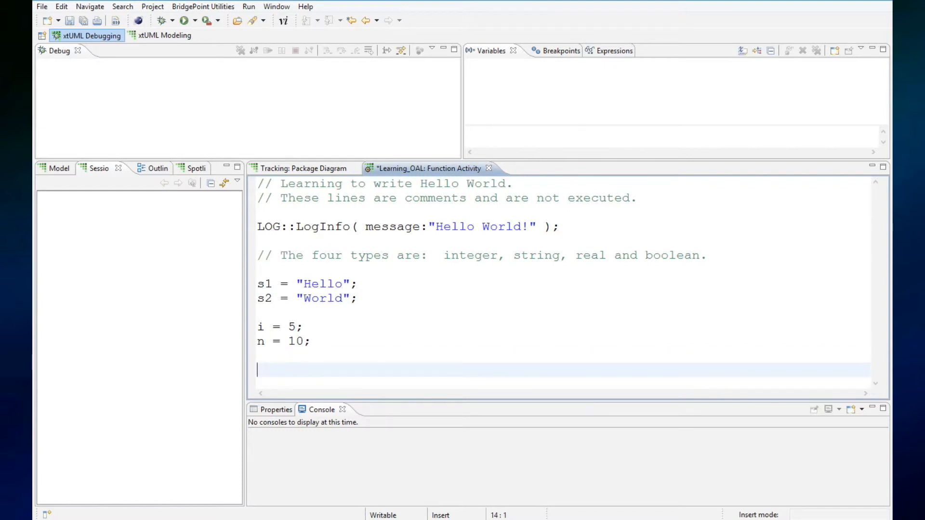
pyautogui.write('pi')
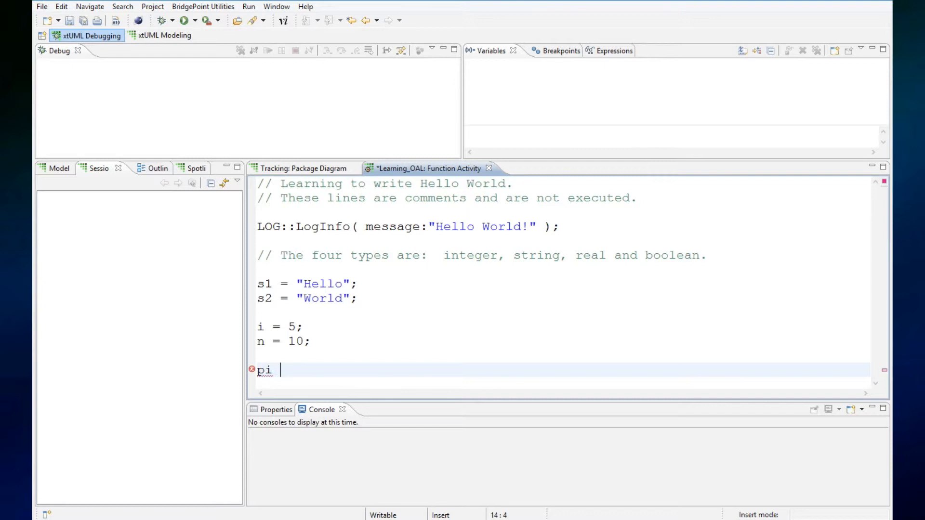
pyautogui.write('= 3.14')
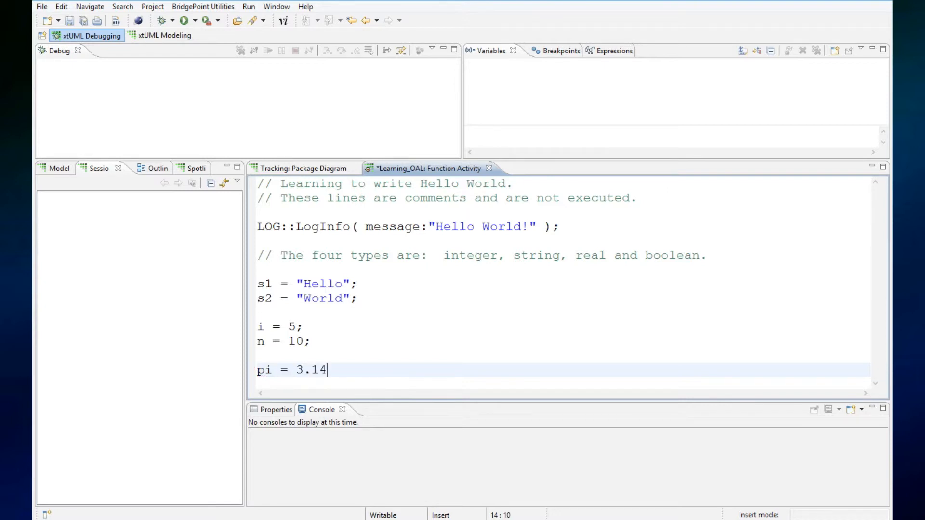
pyautogui.write(';')
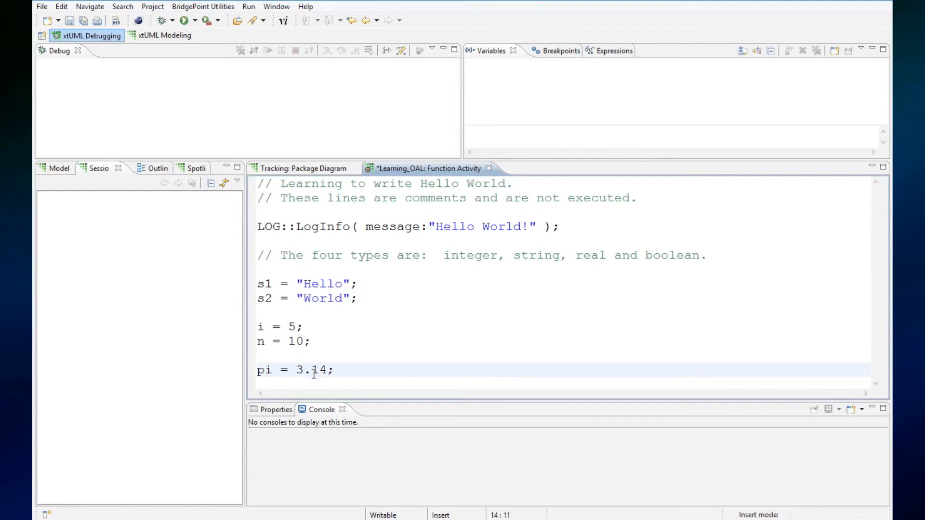
pyautogui.moveTo(413, 329)
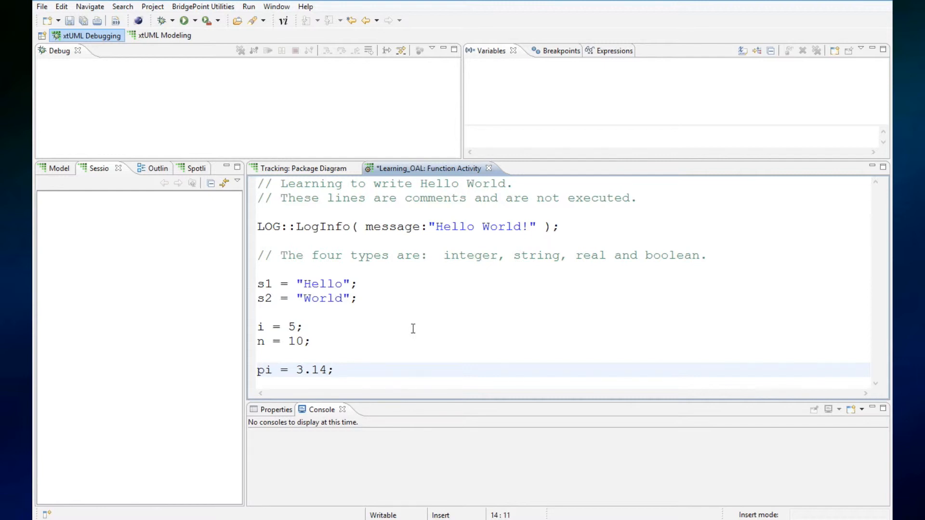
pyautogui.click(335, 370)
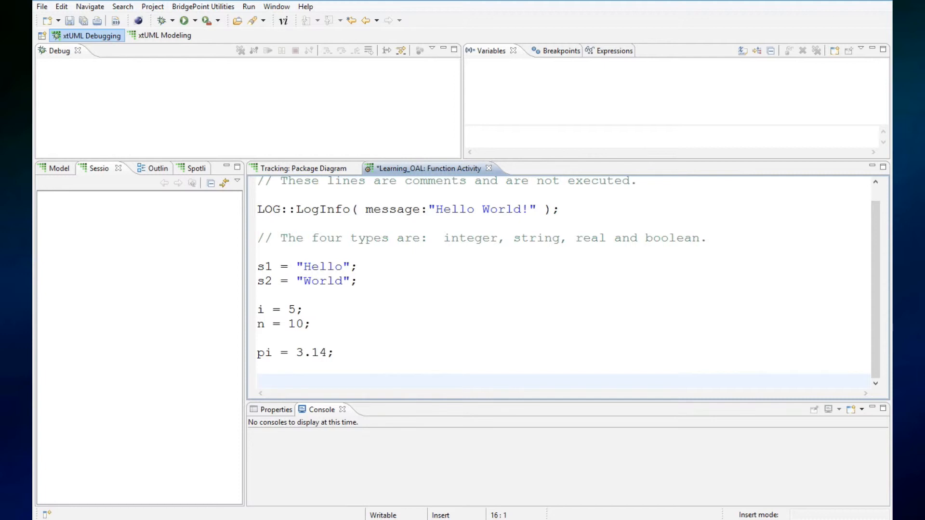
# - Write go_on = true; and do_not = false; beneath the pi line
pyautogui.write('go')
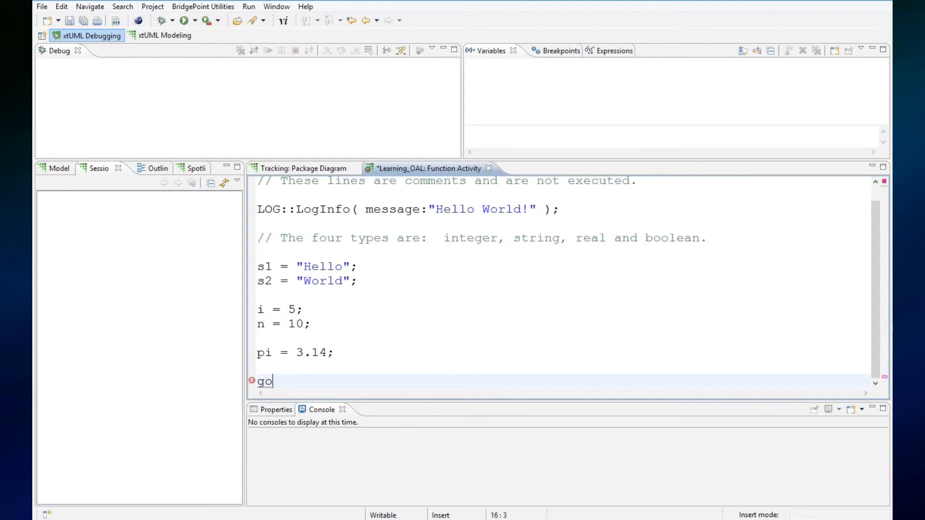
pyautogui.write('_on =')
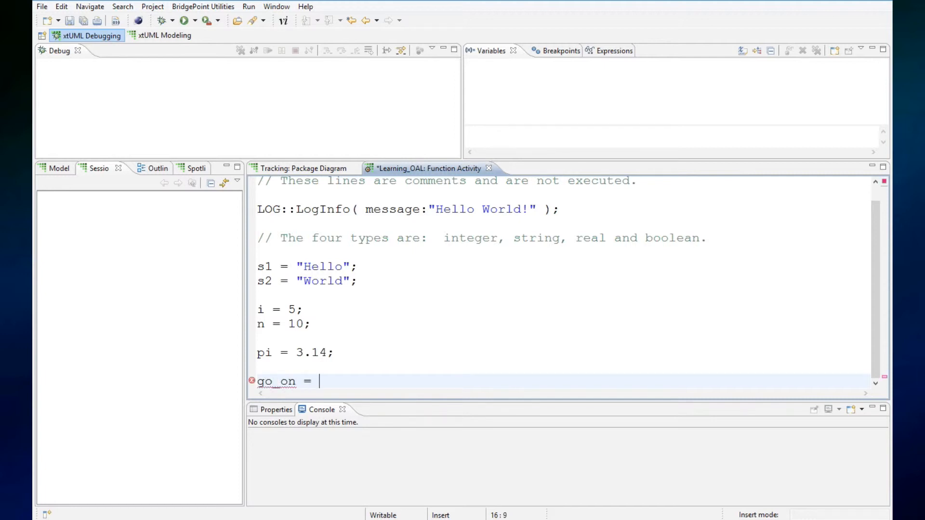
pyautogui.write('true;')
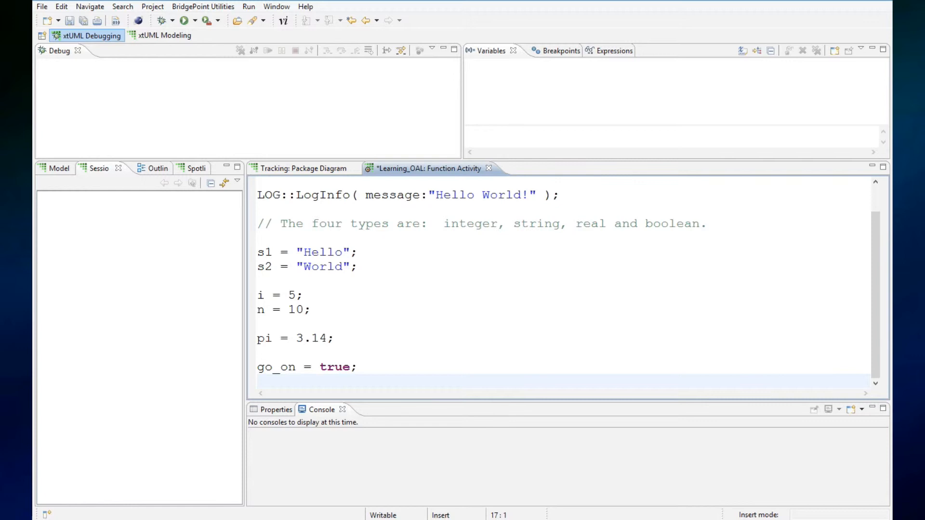
pyautogui.write('do')
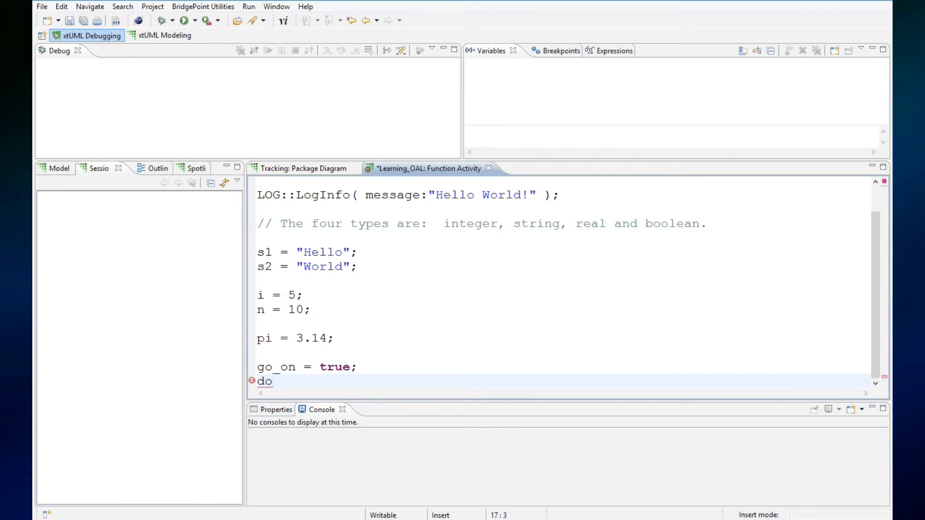
pyautogui.write('_not =')
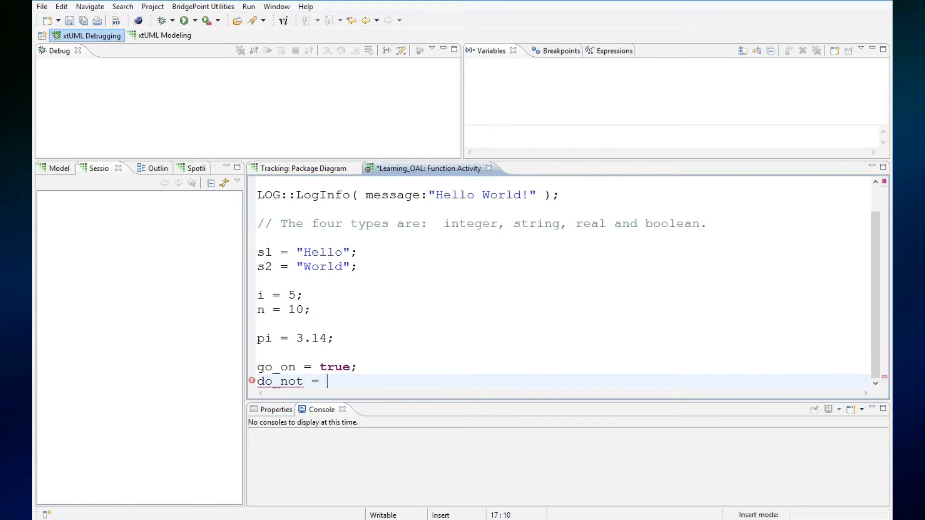
pyautogui.write('false;')
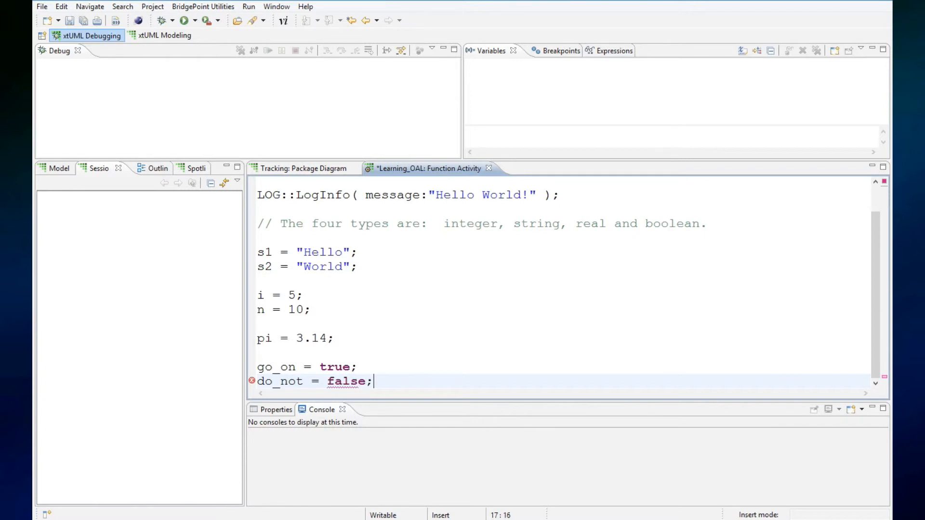
pyautogui.press('Return')
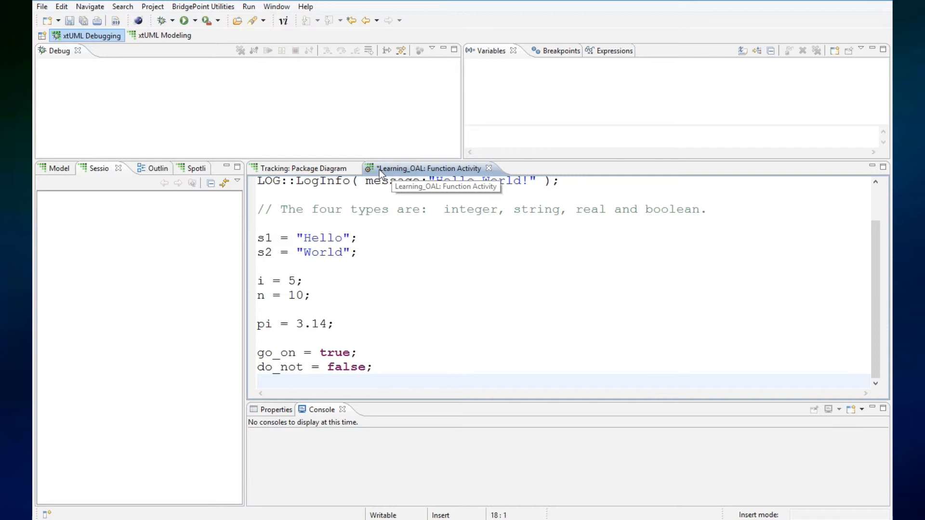
pyautogui.moveTo(394, 177)
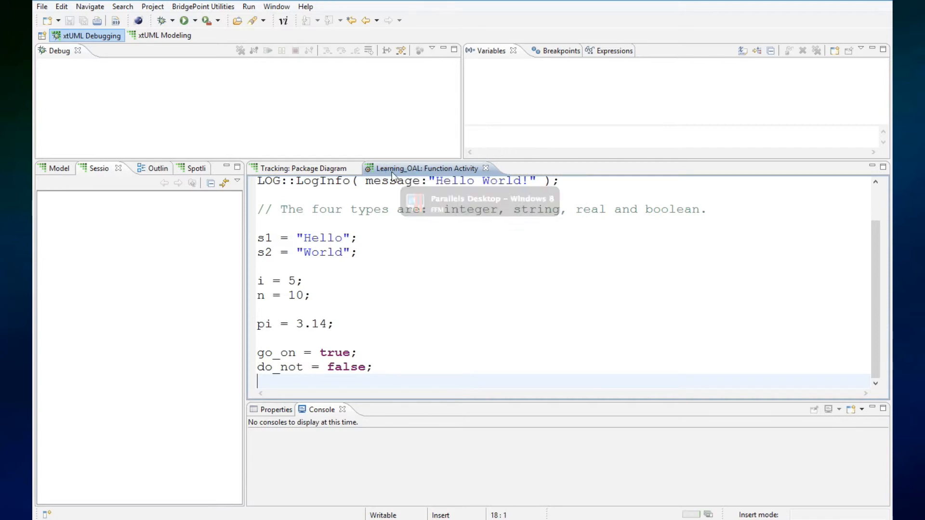
pyautogui.moveTo(437, 232)
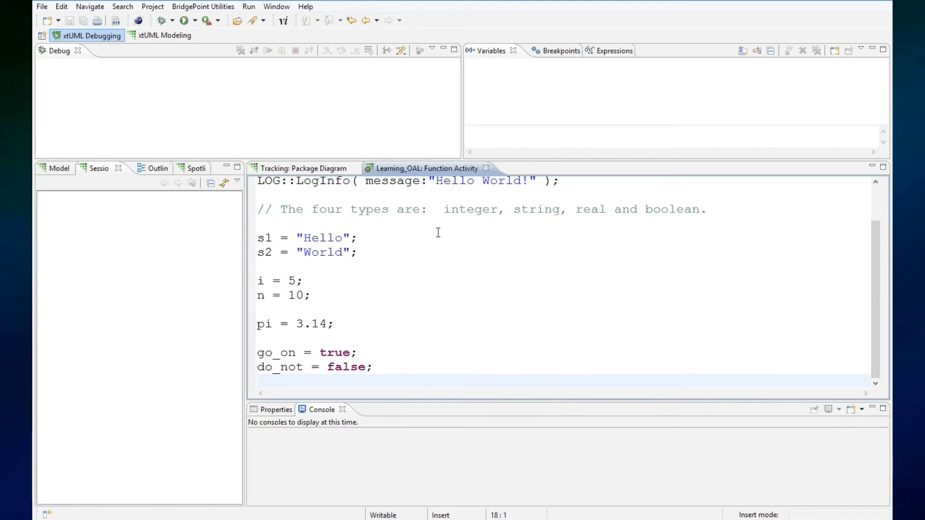
pyautogui.moveTo(464, 209)
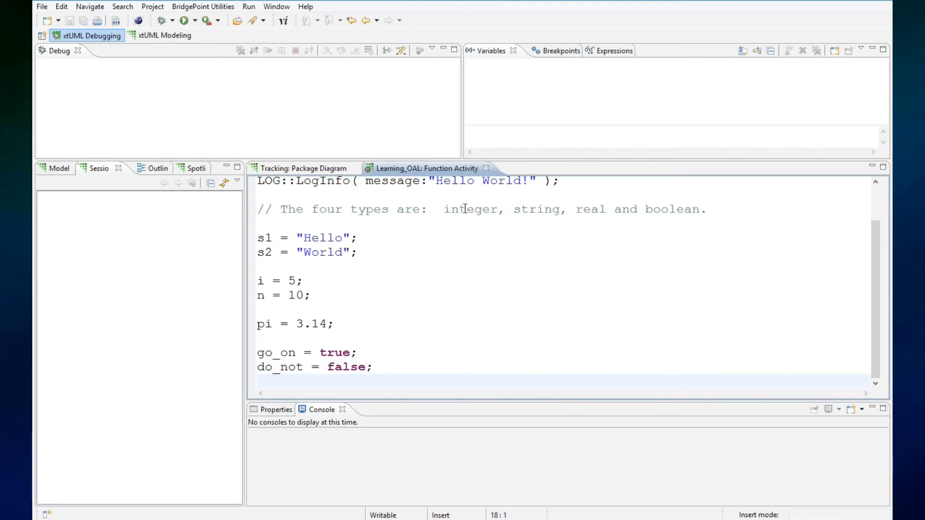
pyautogui.doubleClick(536, 210)
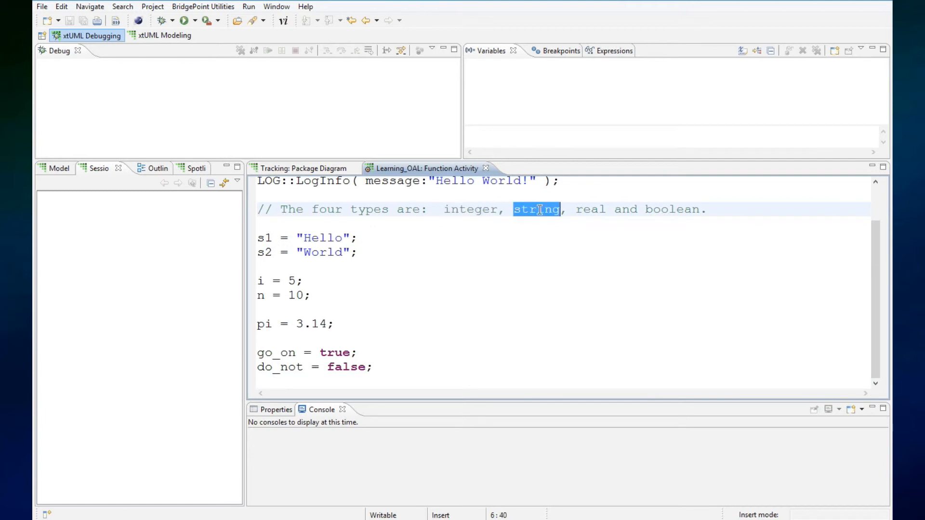
pyautogui.doubleClick(671, 209)
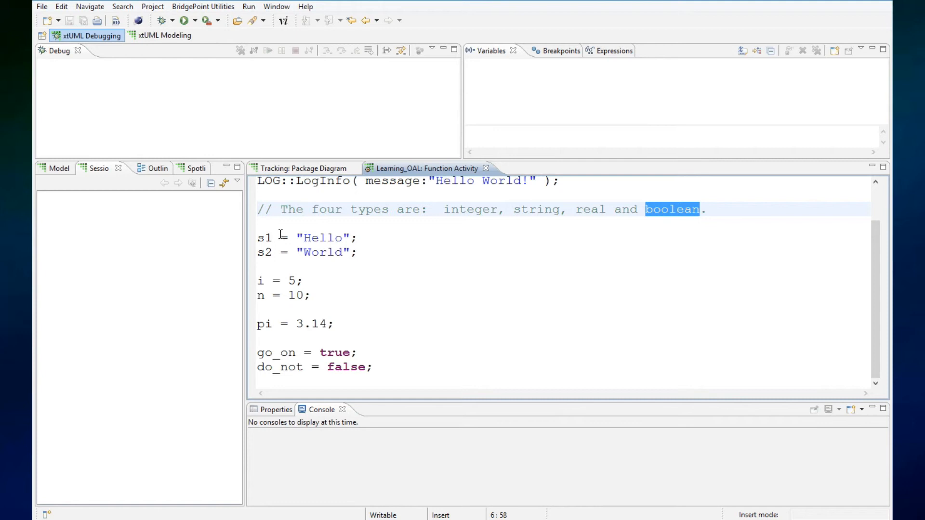
pyautogui.click(260, 237)
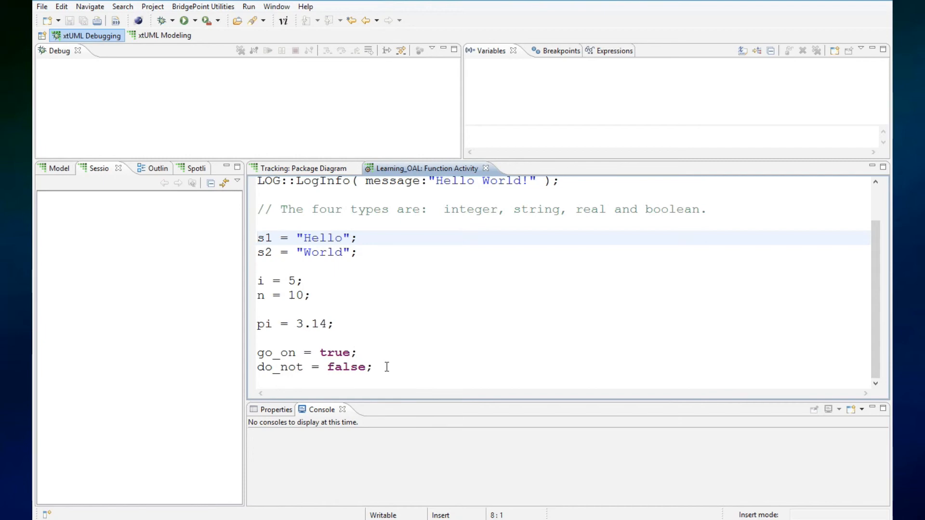
pyautogui.click(318, 362)
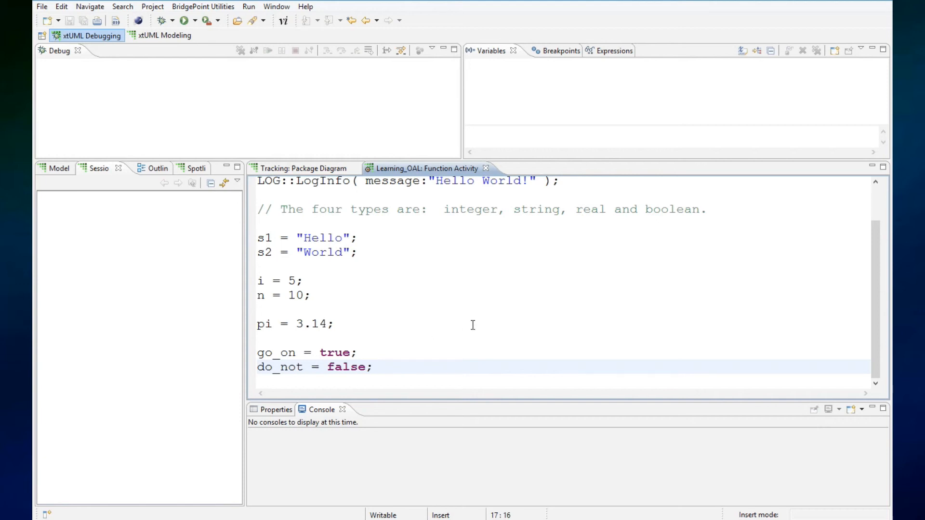
pyautogui.click(373, 366)
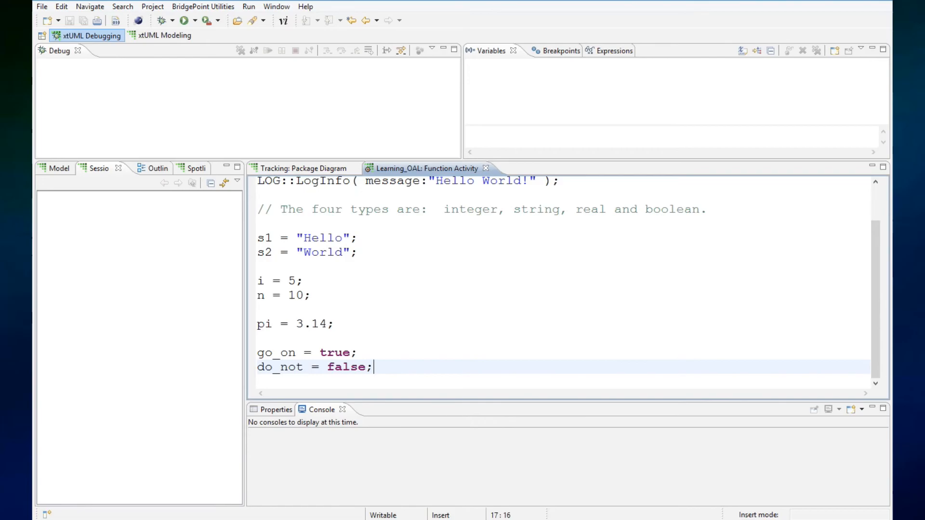